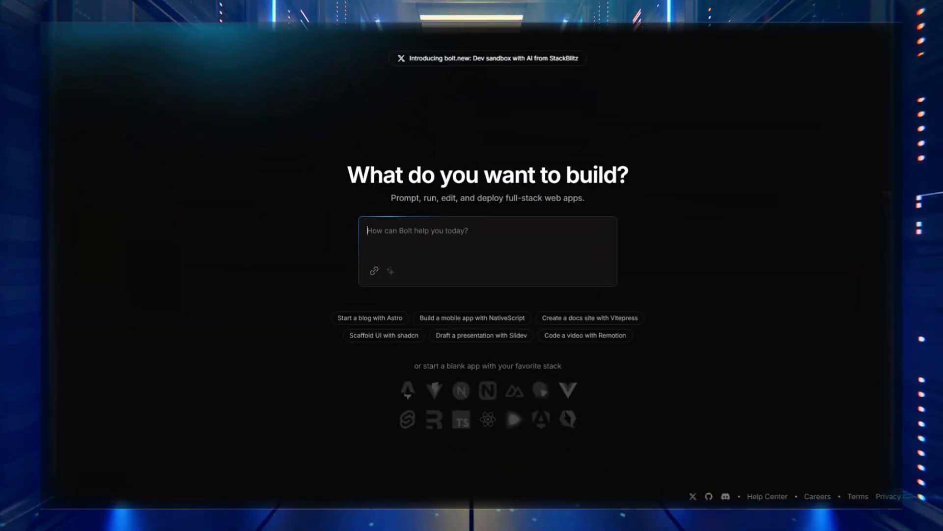
Enter a prompt about building a text-to-image AI app with fows API and scroll to the developer section.
text(i want to build a text-to-image ai application using fows api how should i start)
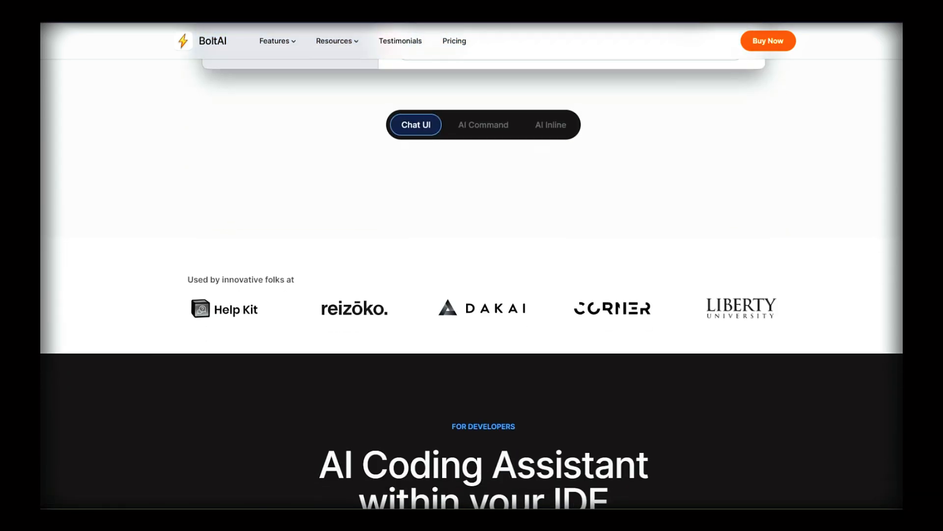
scroll(down, 3)
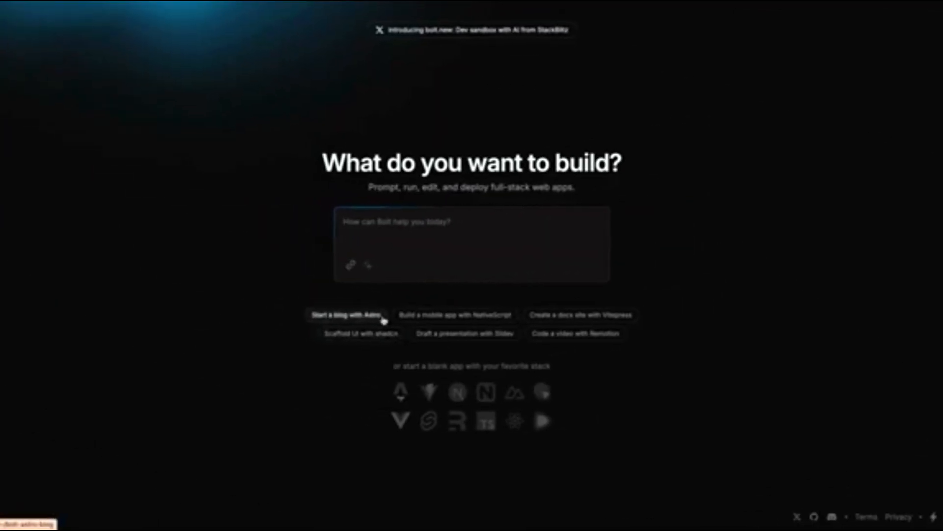
Import the 'Start a blog with Astro' starter project into Bolt.new.
click(350, 315)
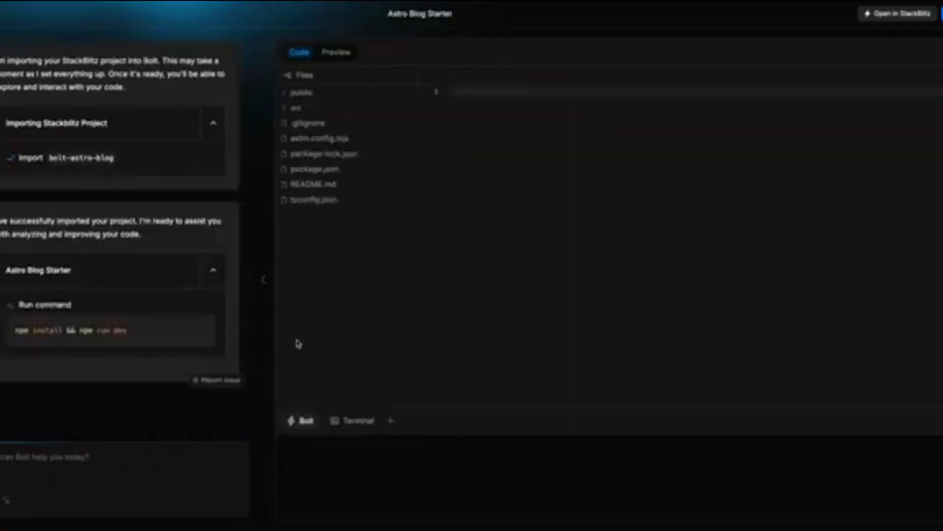
click(314, 185)
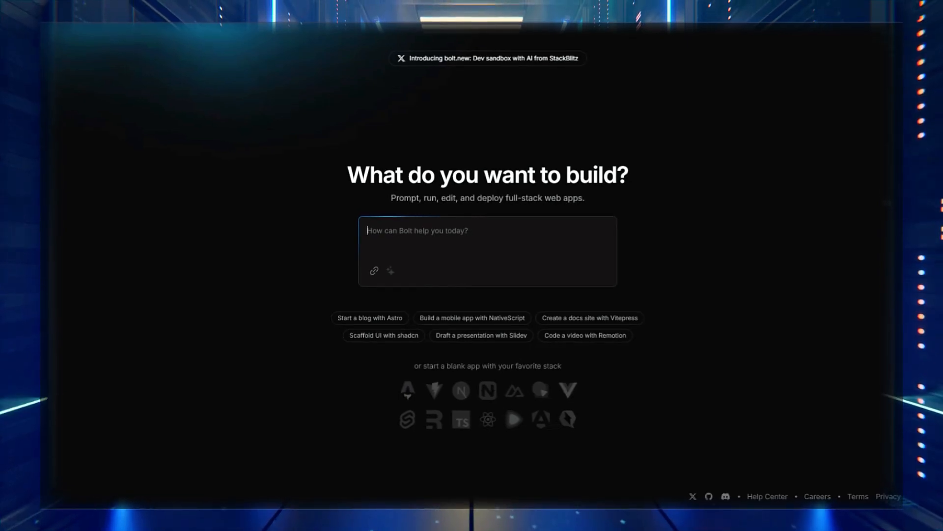
Send a debugging request about an image-generation error caused by missing dependencies.
text(this error appeared when I tried to generate an image I think it's related to missing dependencies can you fix it)
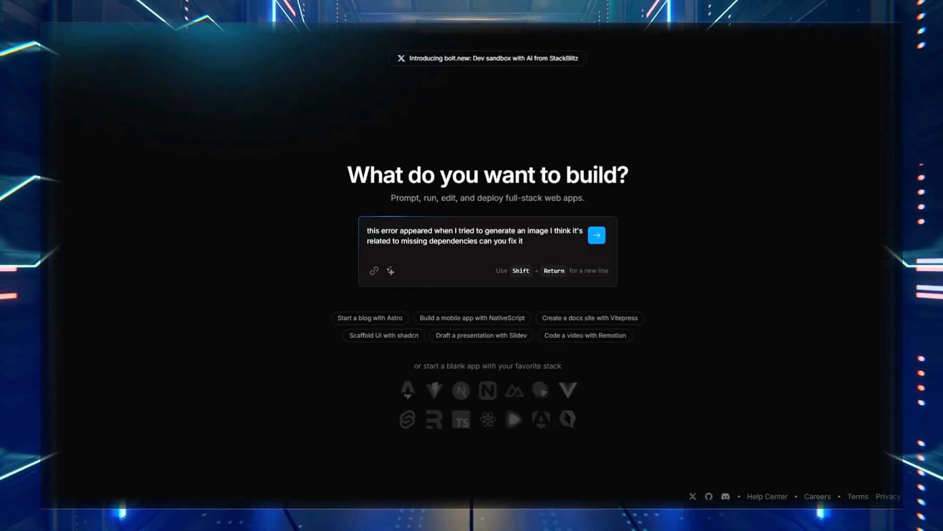
click(597, 235)
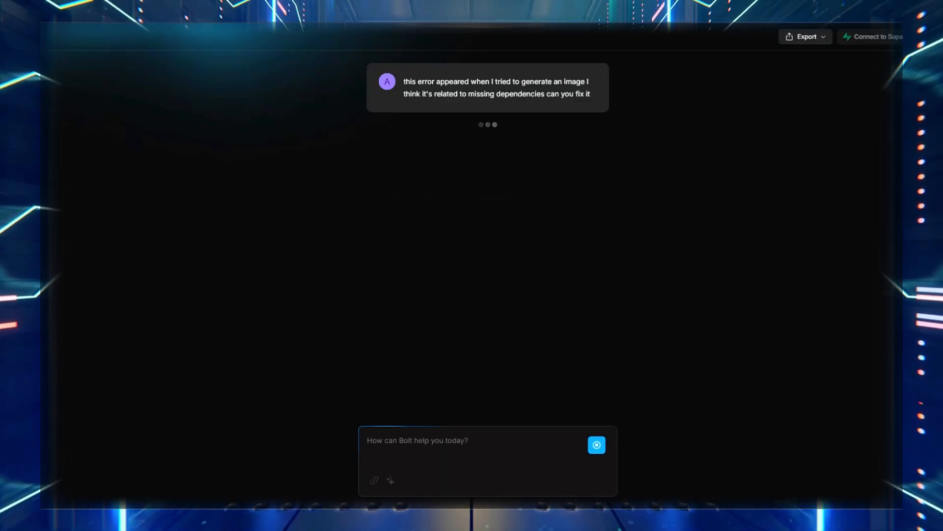